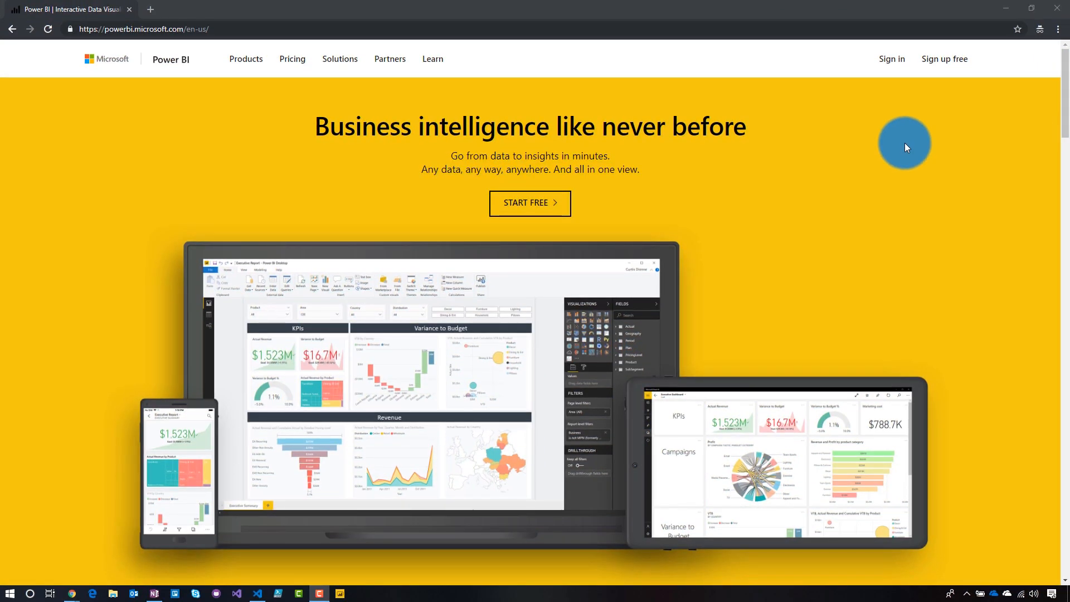
Sign in to Power BI with the 'jbl' work account and password, choosing to stay signed in
click(891, 59)
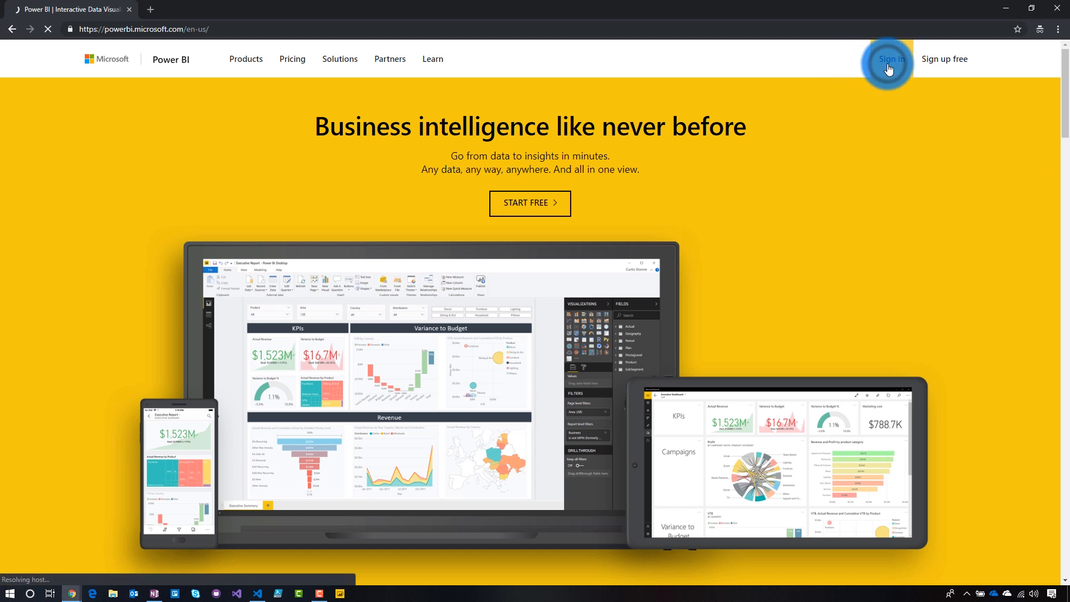
click(889, 59)
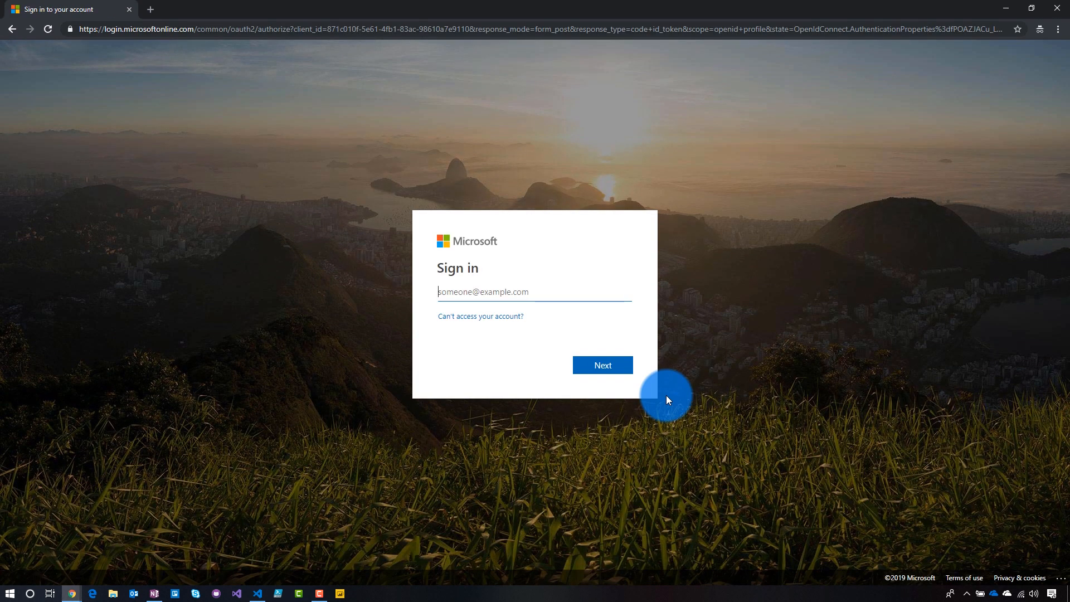
text(jbl)
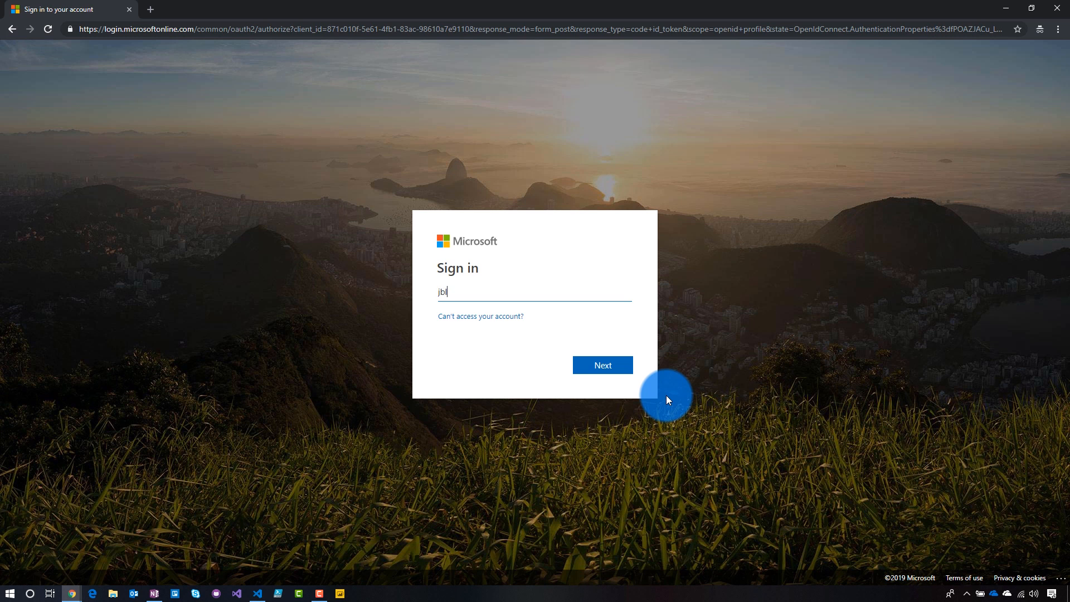
click(601, 366)
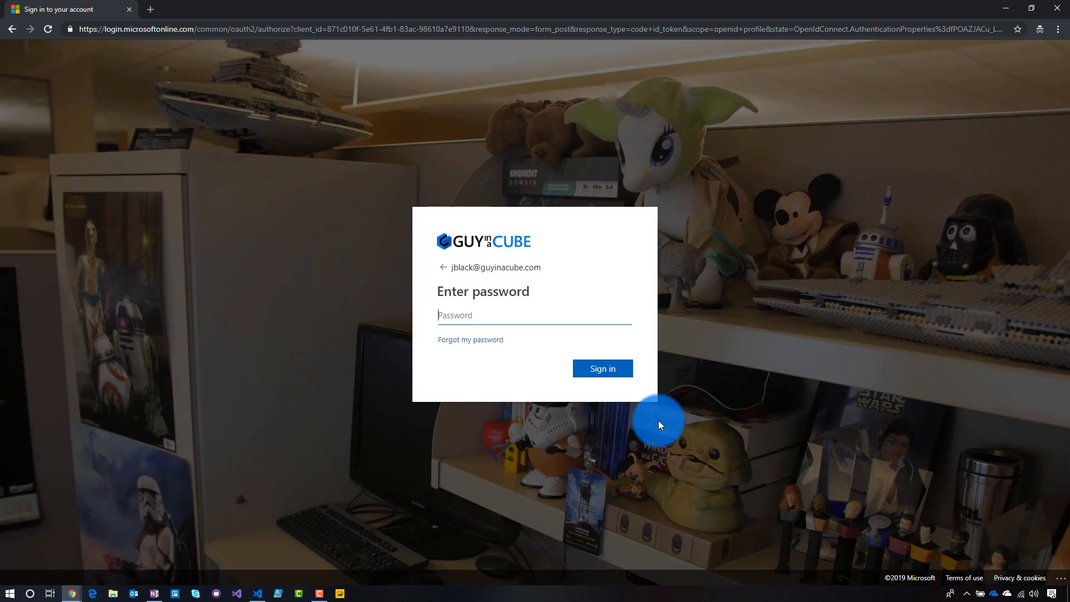
click(601, 368)
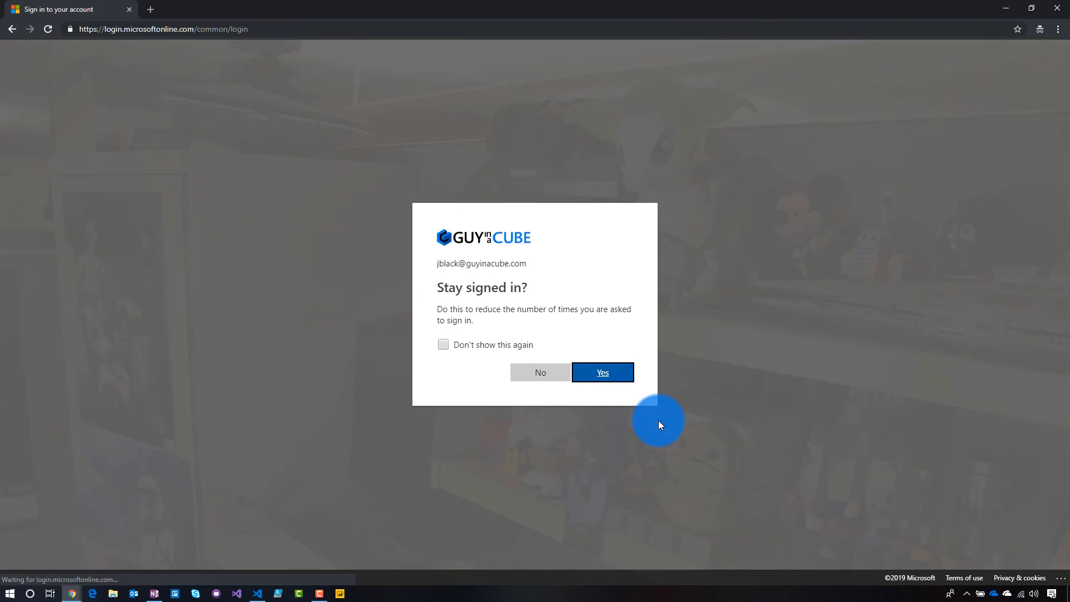
click(601, 372)
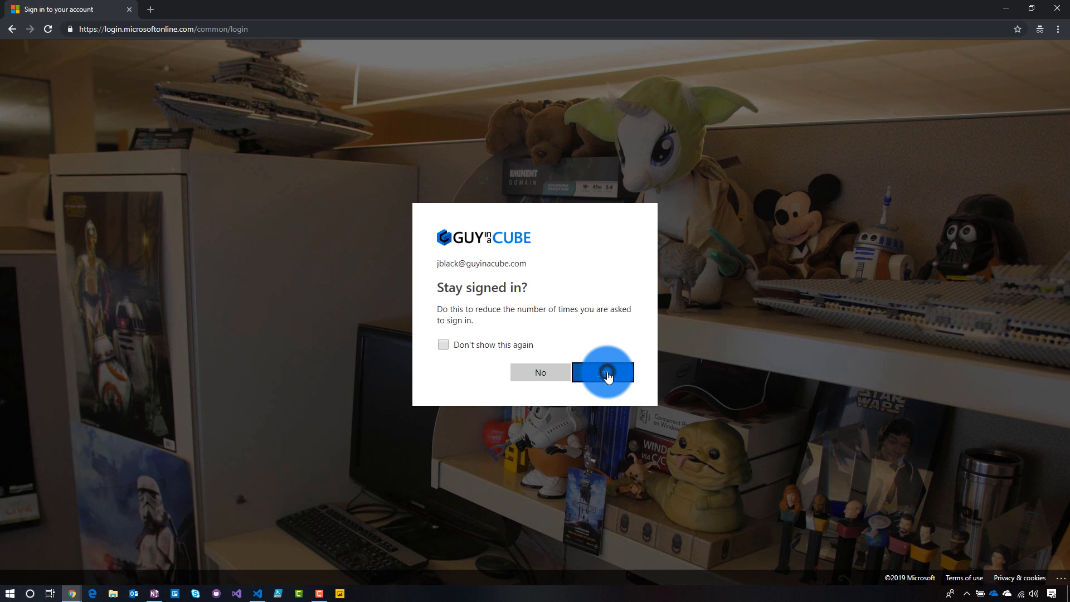
click(603, 373)
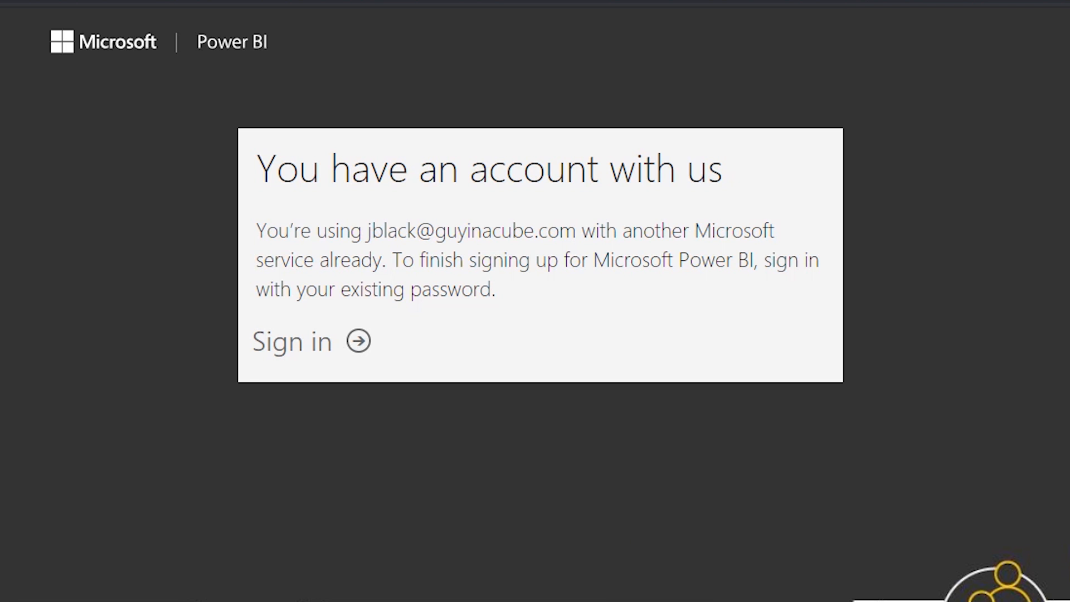
Switch to the admin center and bring up the signing-up user's account details from Active users
click(58, 543)
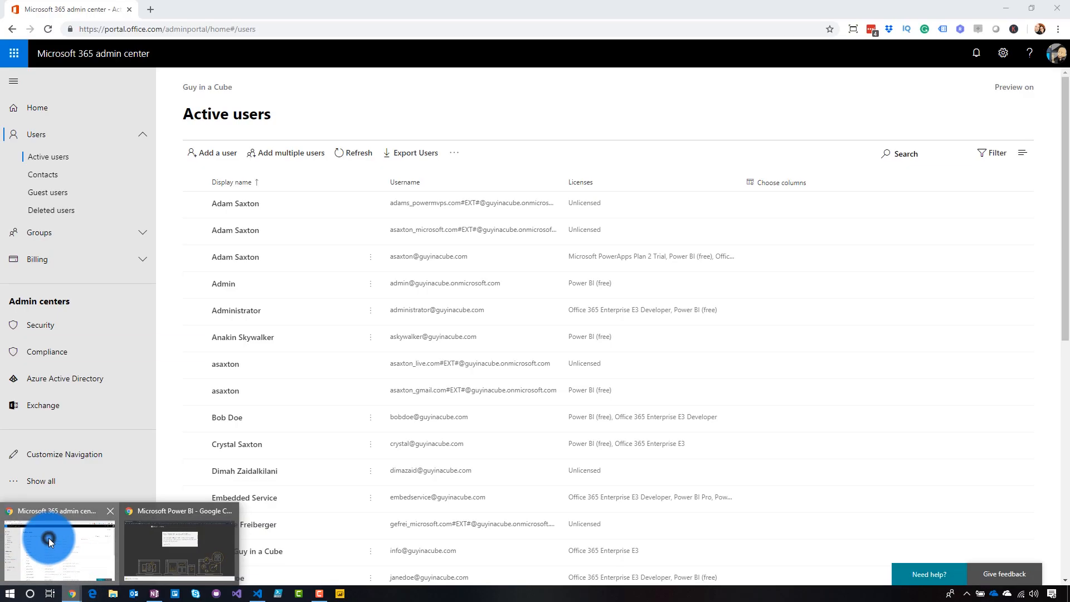
scroll(down, 3)
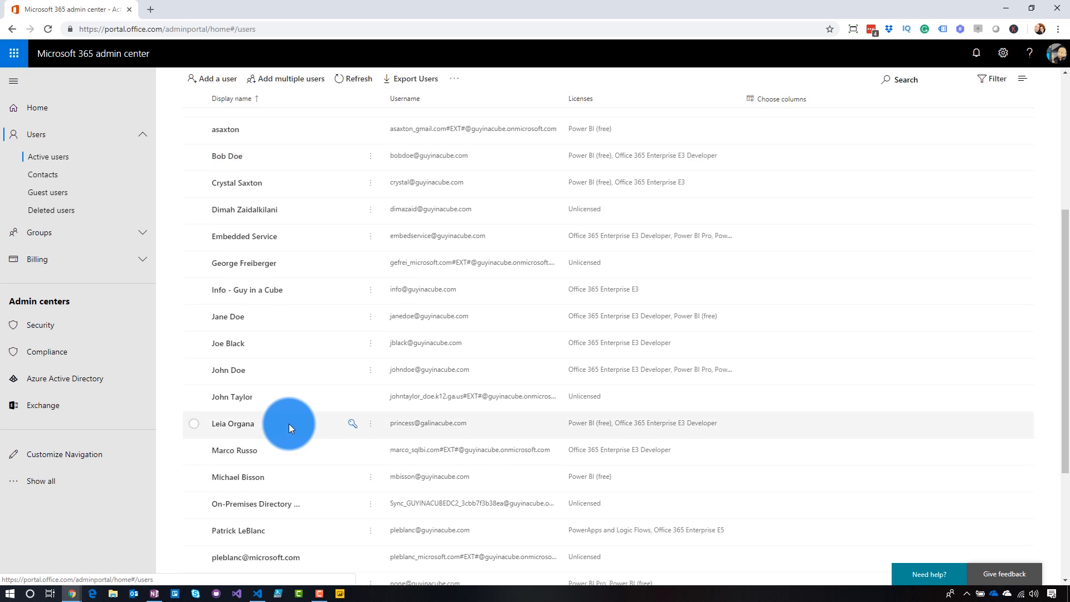
click(194, 343)
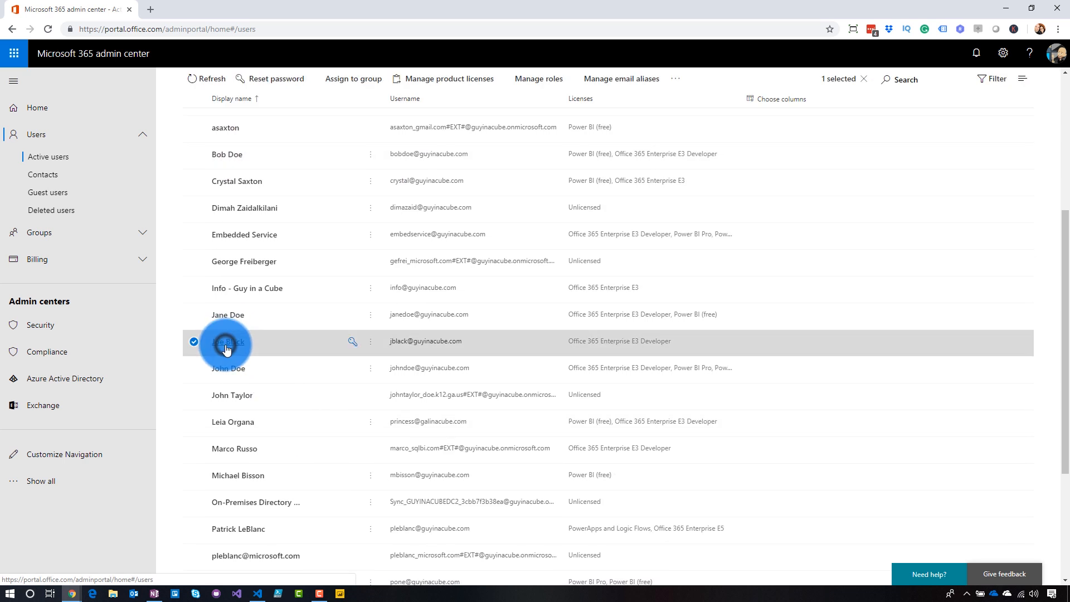
click(227, 341)
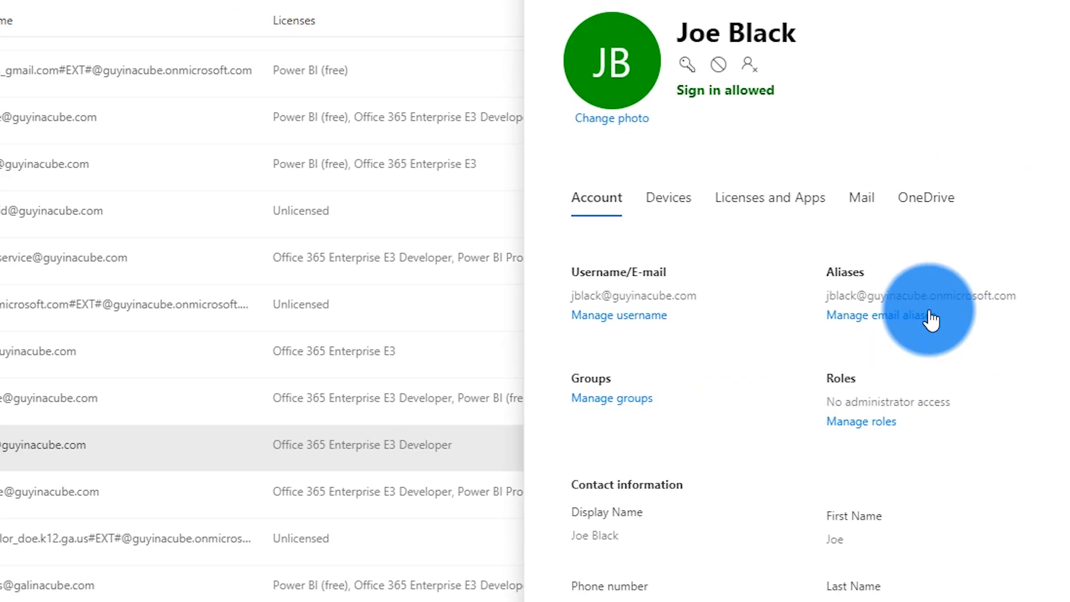
Review the user's Licenses and Apps, noting Power BI (free) is not assigned, then return to signup
click(770, 198)
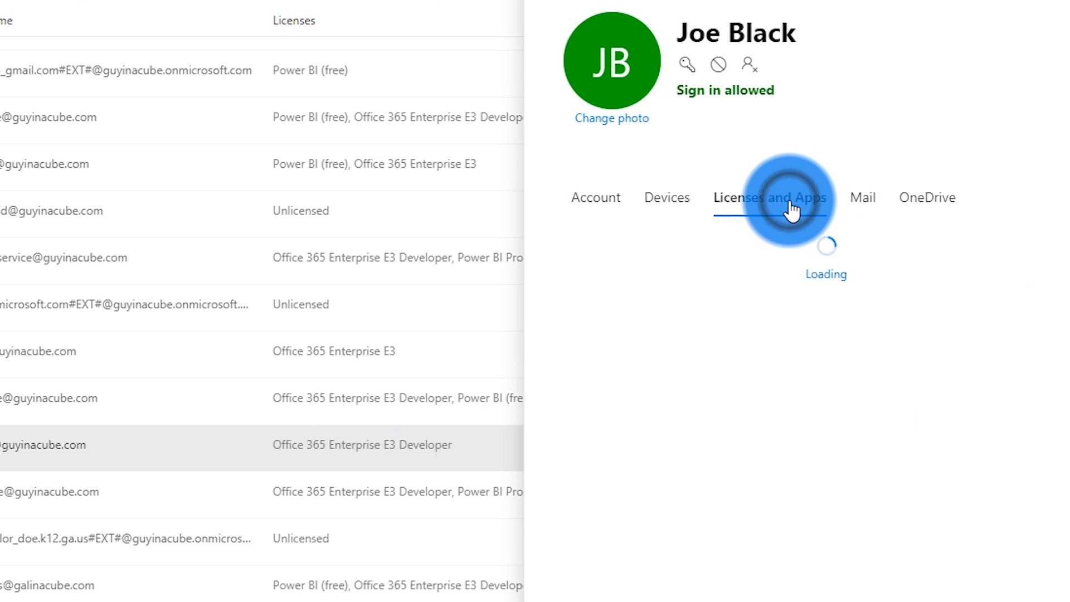
click(769, 197)
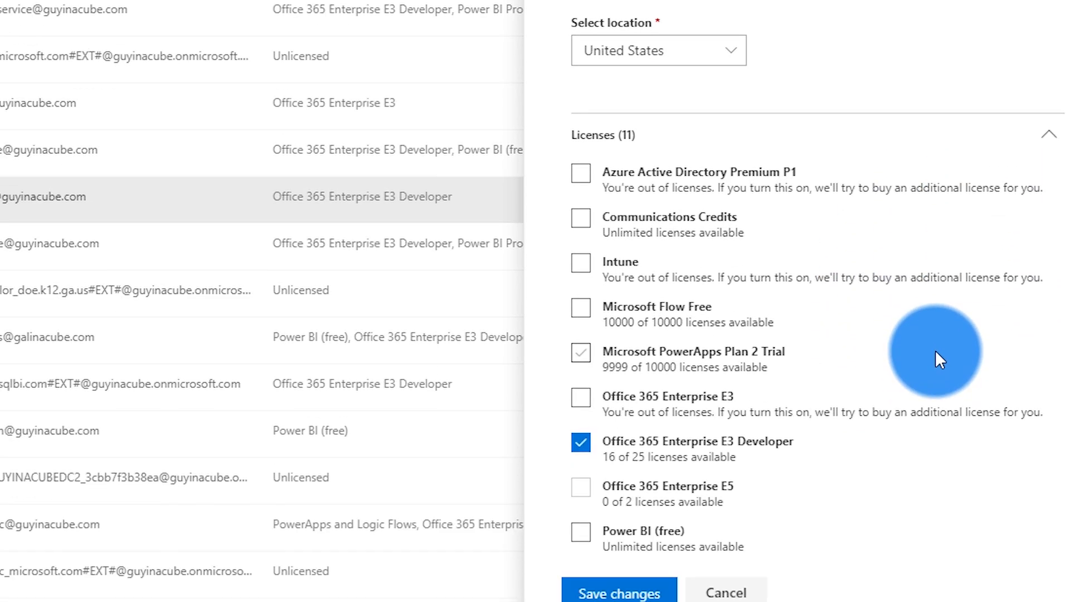
scroll(down, 3)
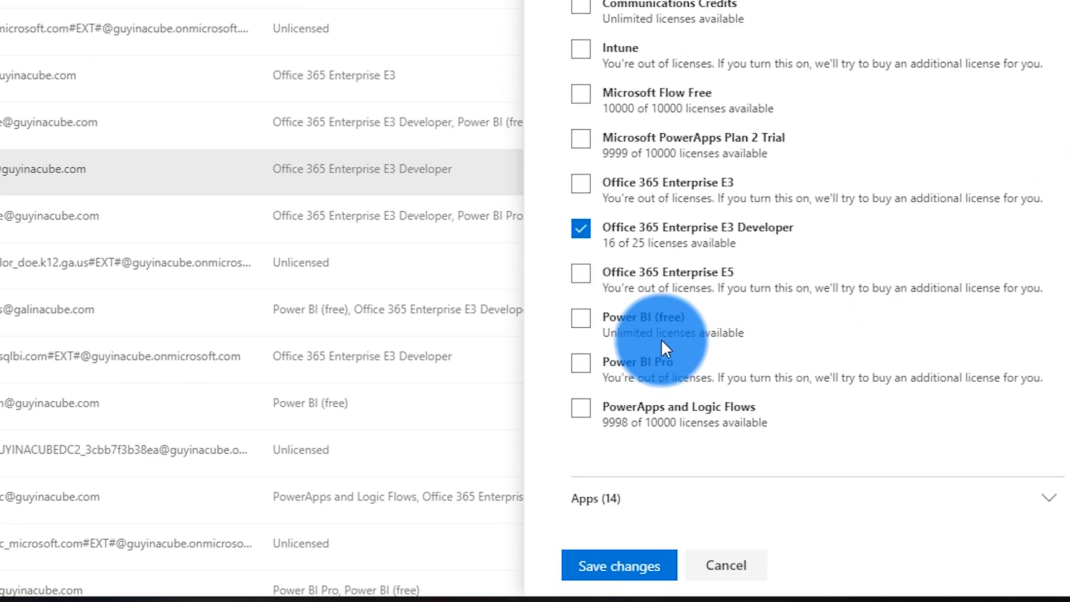
click(581, 363)
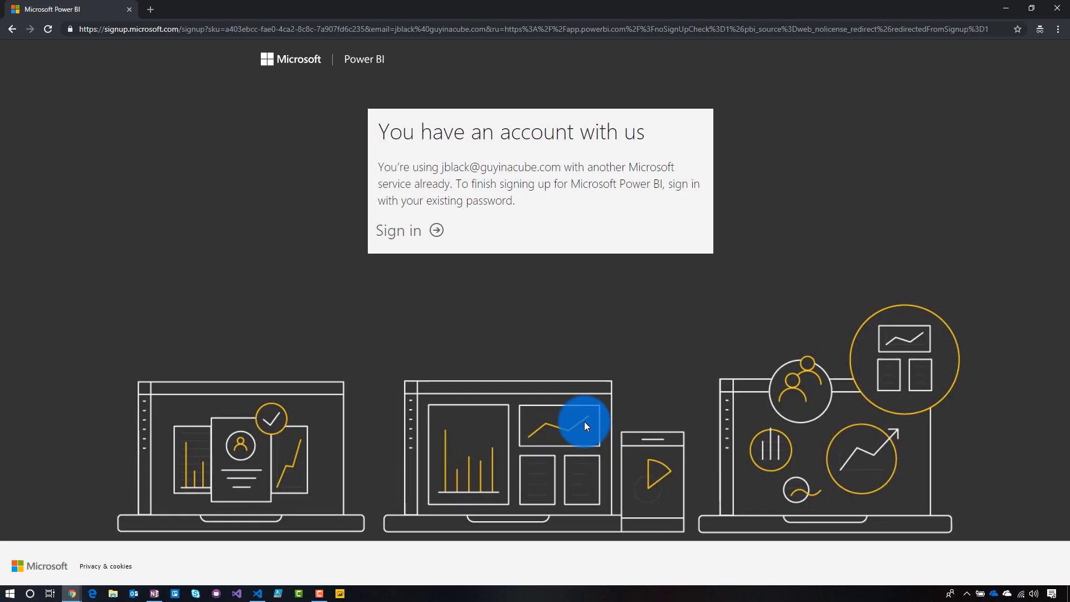
mouse_move(436, 238)
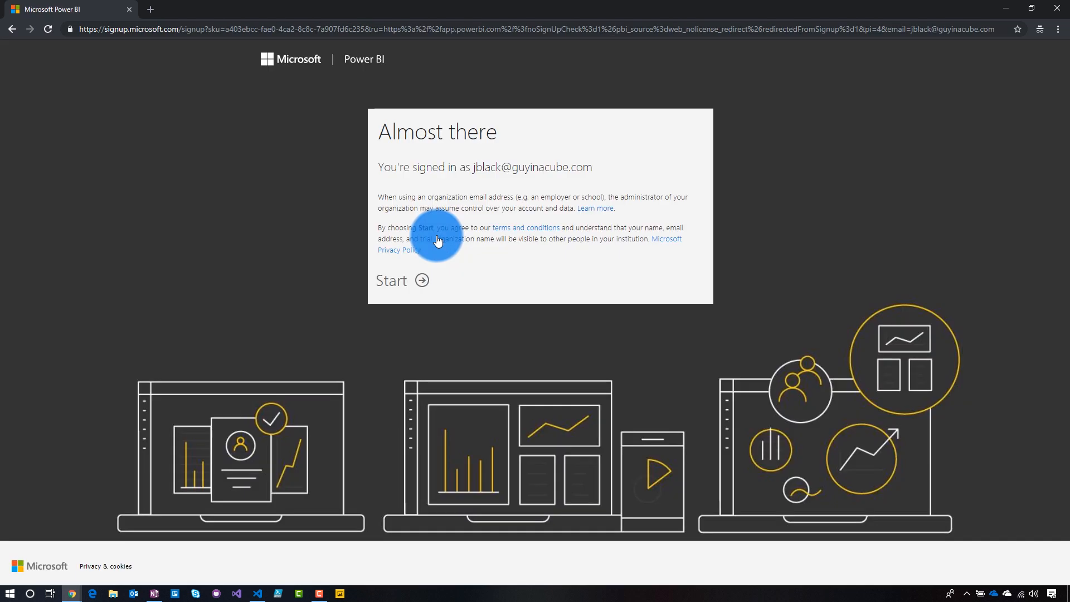
Complete the signup, acknowledging the existing license, and reach the Welcome to Power BI page
click(391, 281)
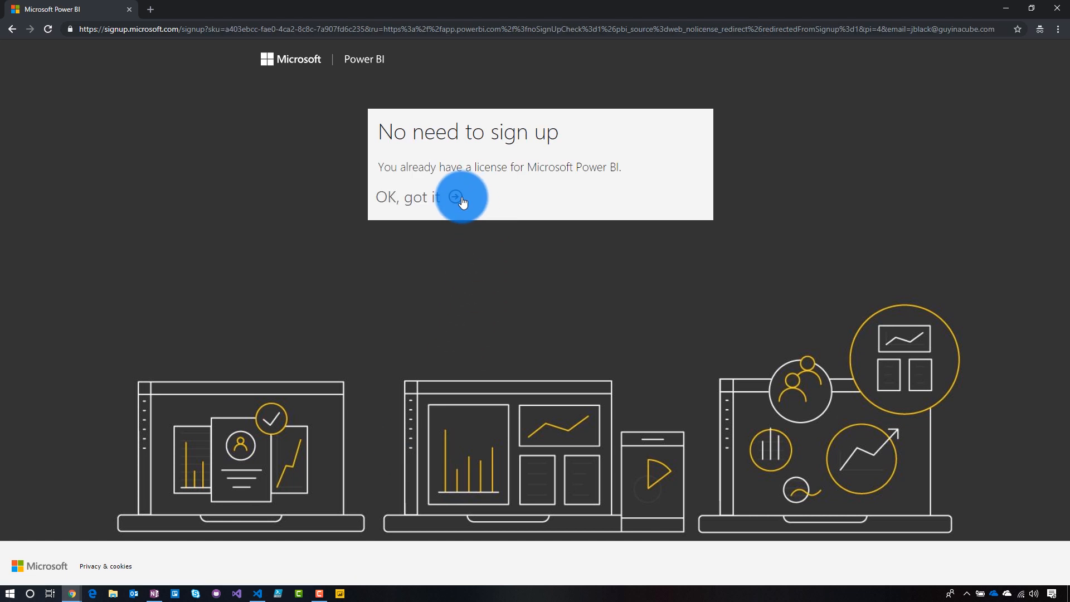
click(456, 196)
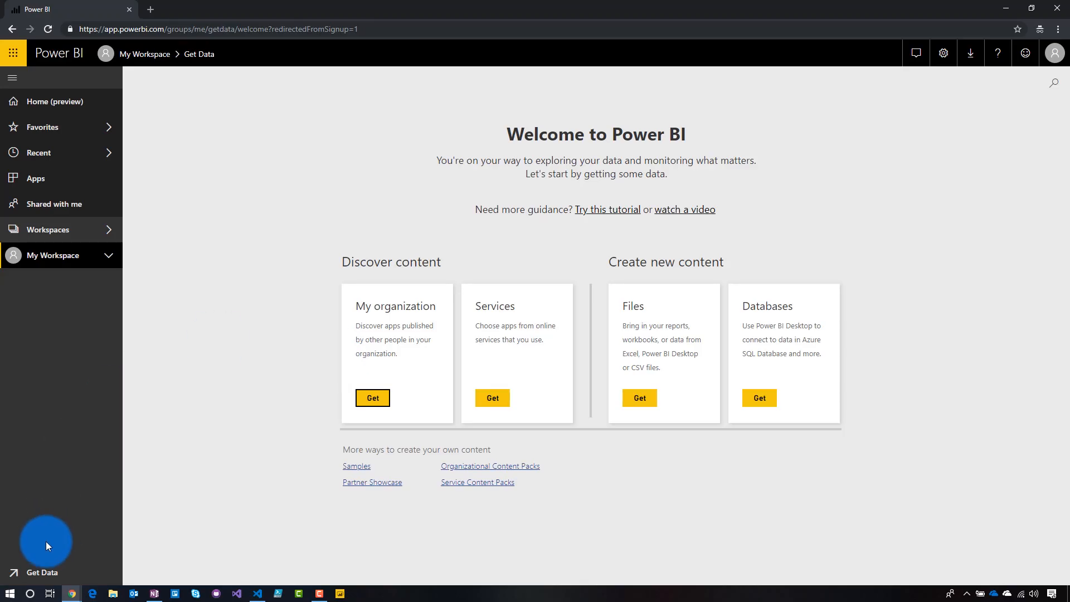
mouse_move(71, 593)
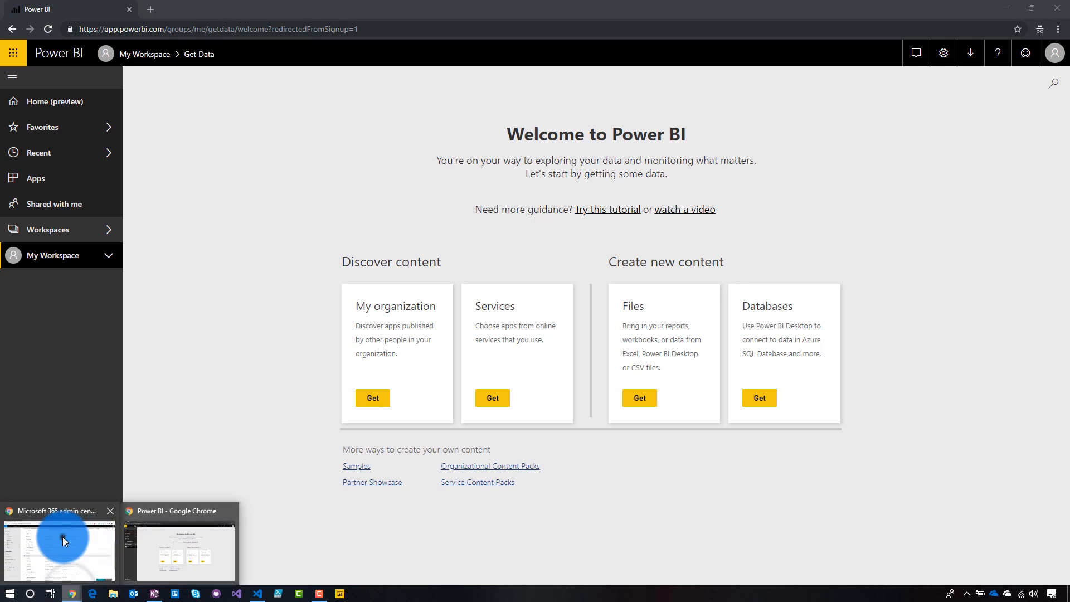
click(59, 552)
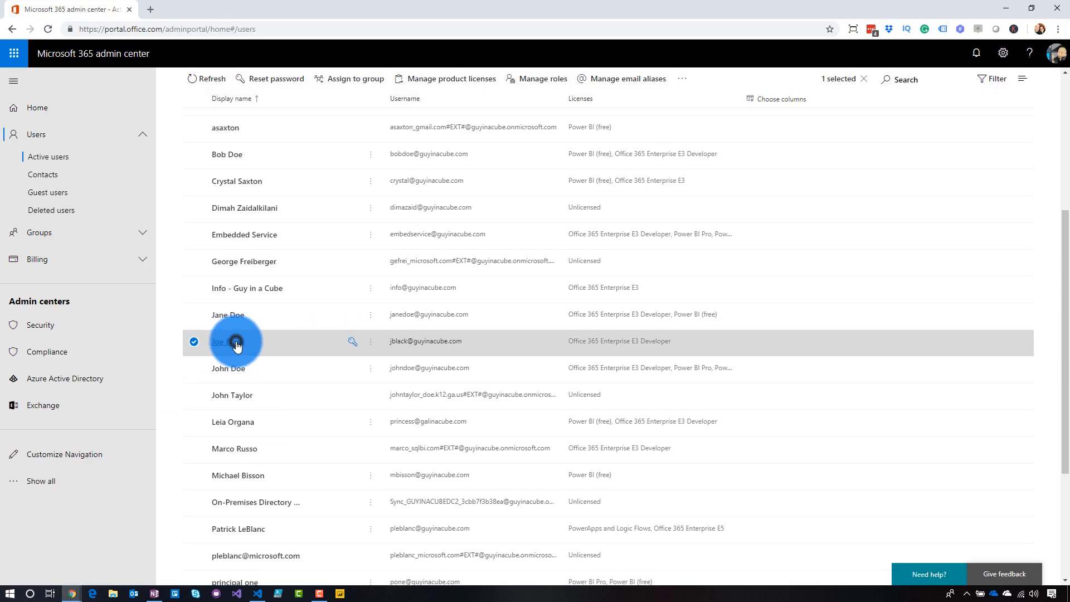
click(227, 341)
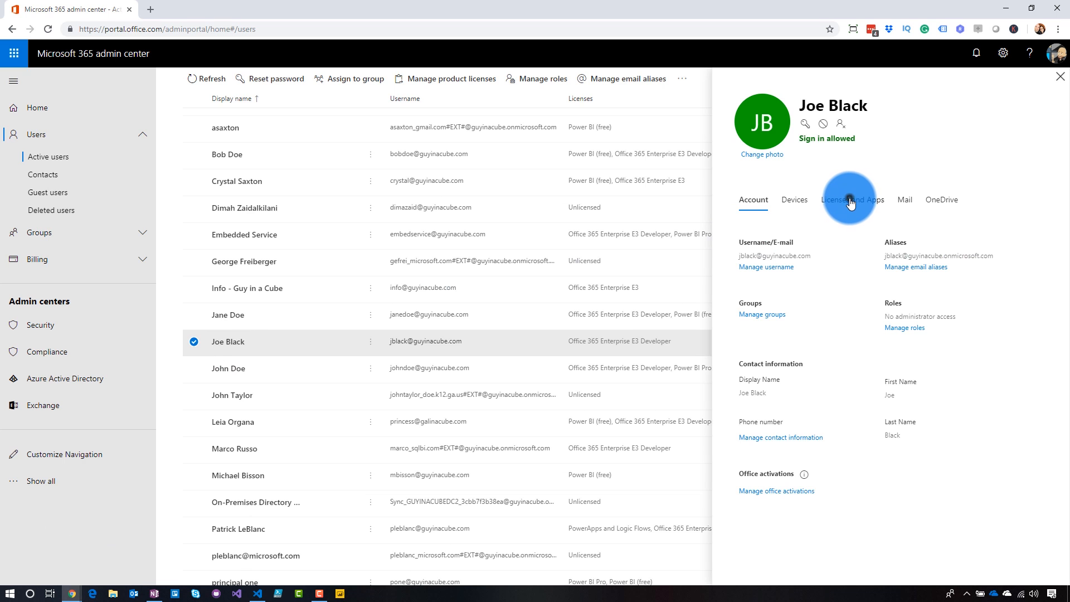
click(848, 200)
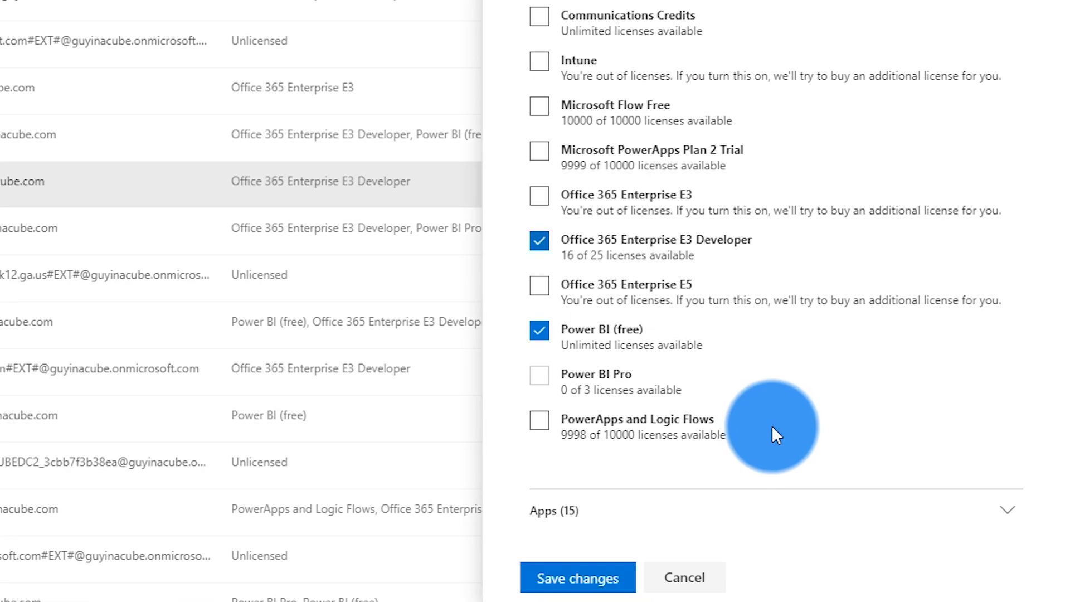
click(538, 421)
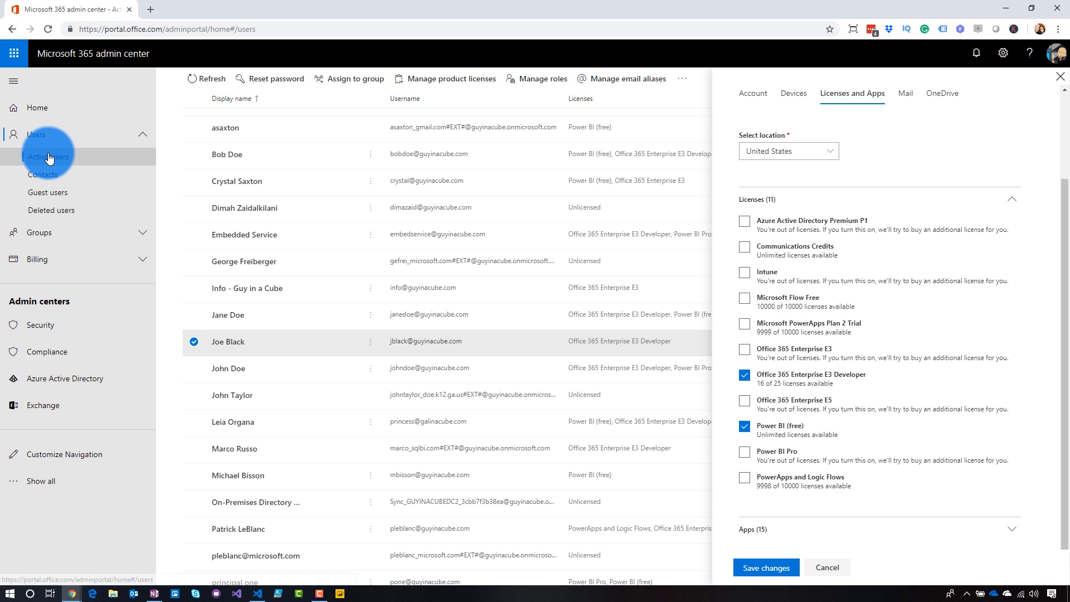
mouse_move(852, 93)
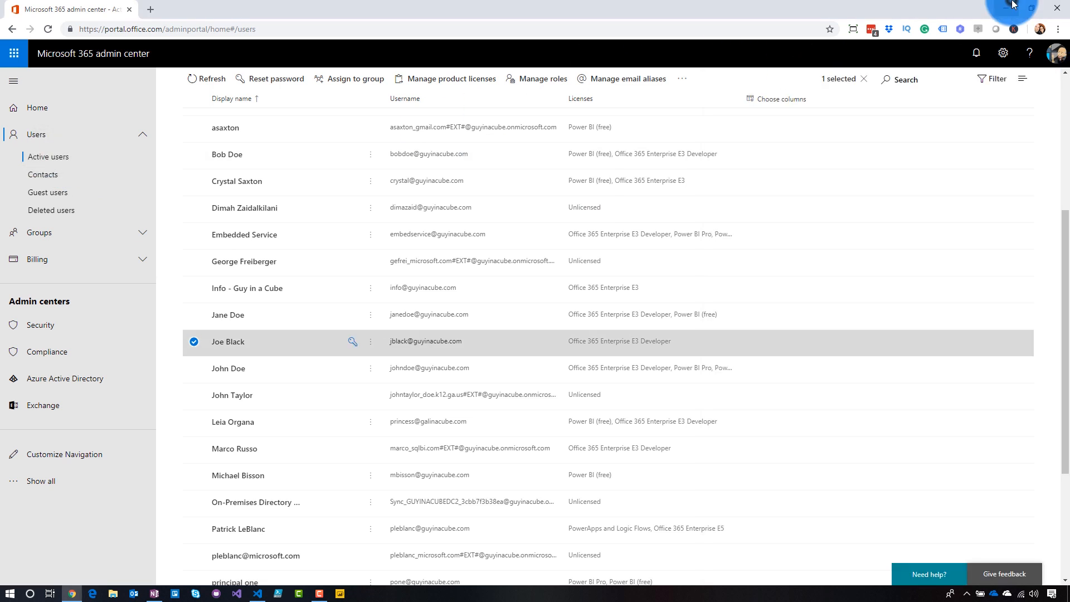
Run Set-MsolCompanySettings -AllowAdHocSubscriptions $false and verify it reports False
click(256, 593)
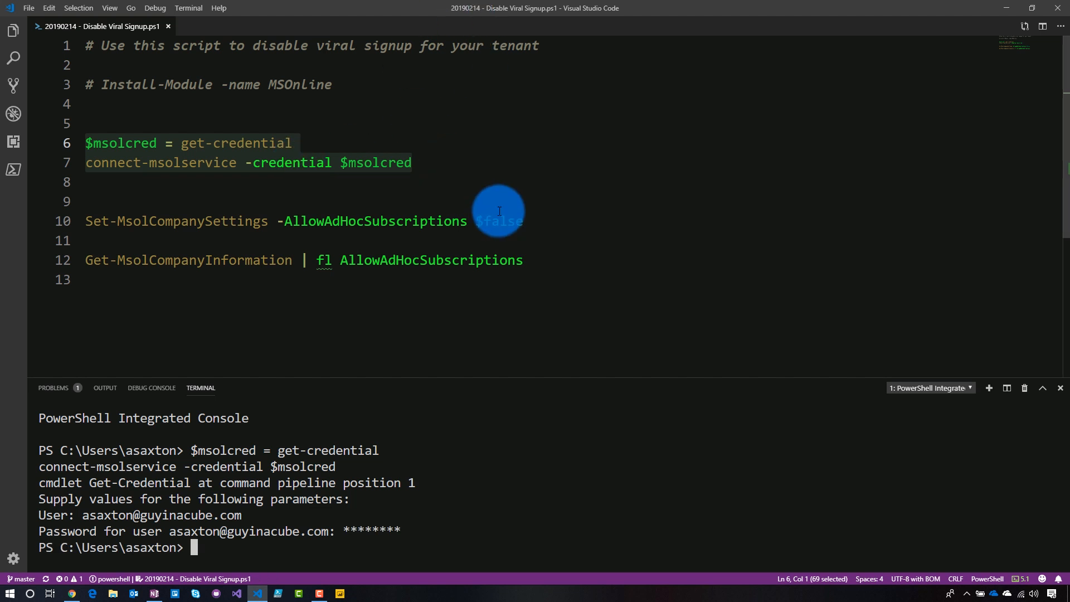
click(532, 260)
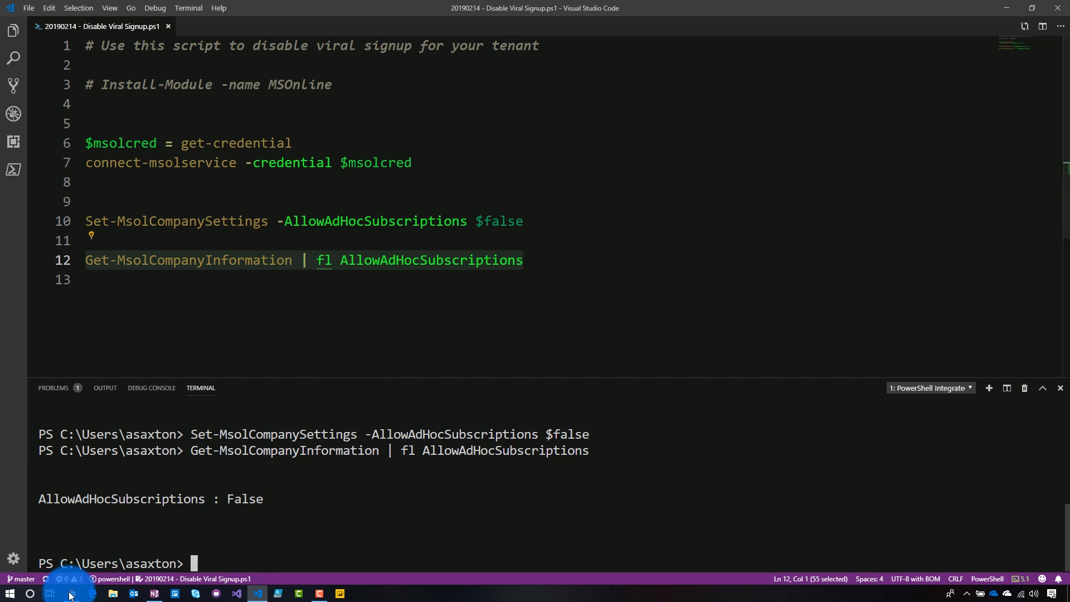
click(72, 593)
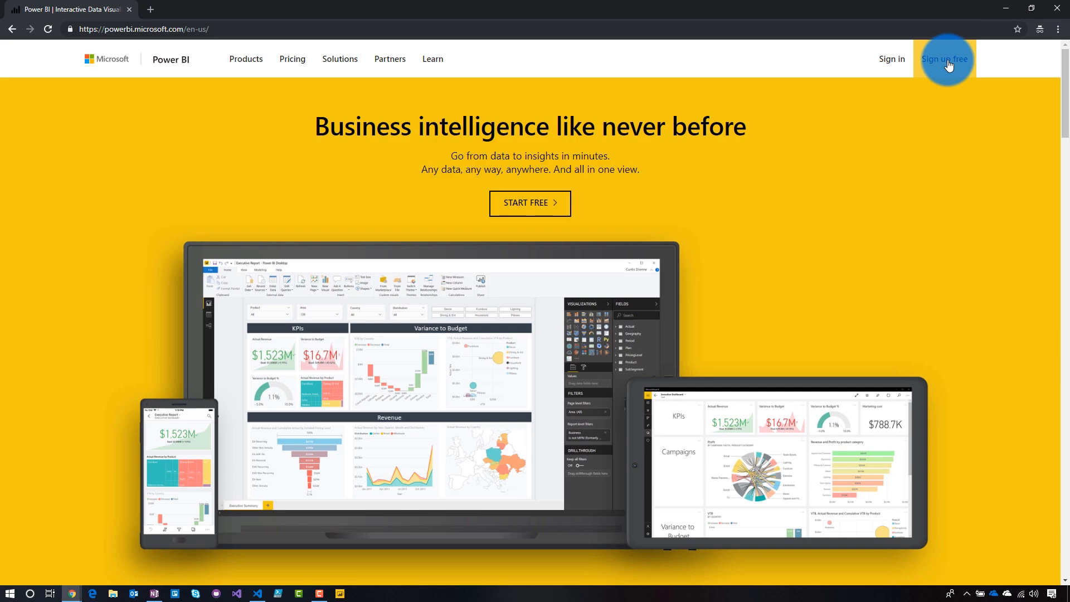
click(944, 59)
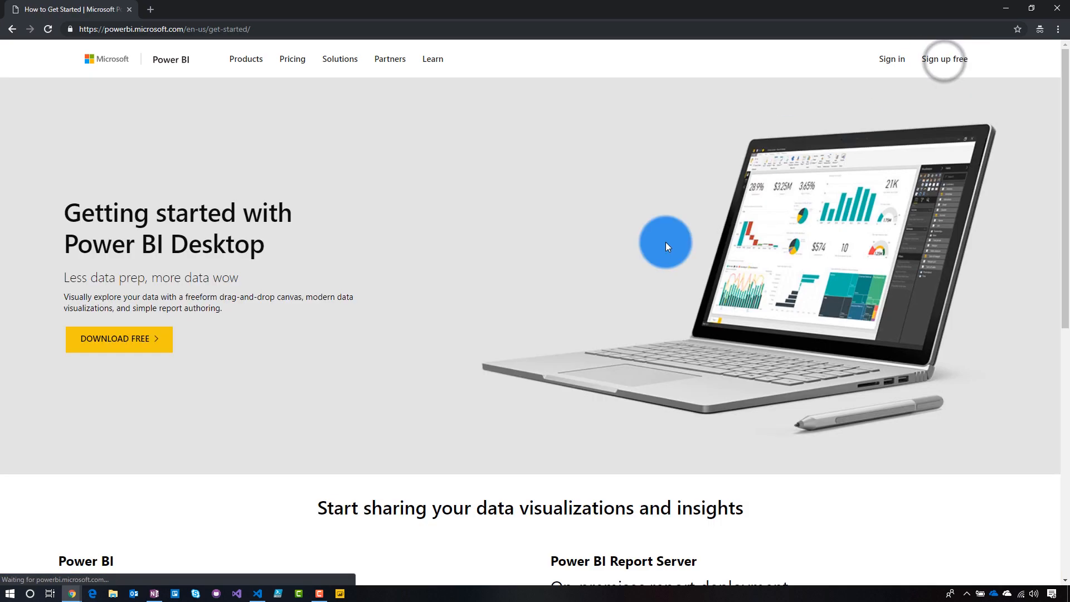
scroll(down, 3)
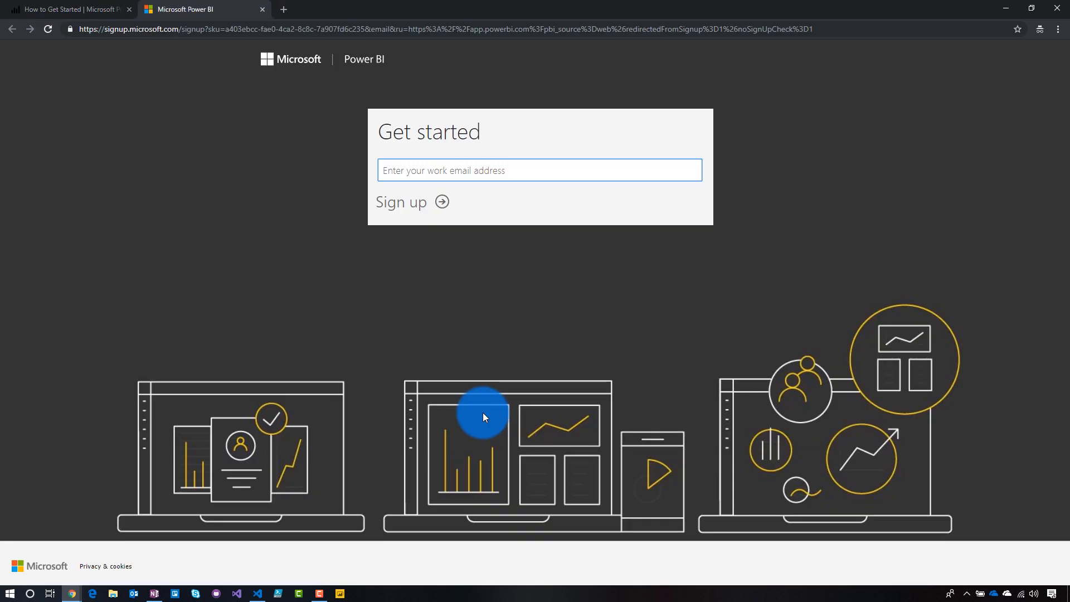
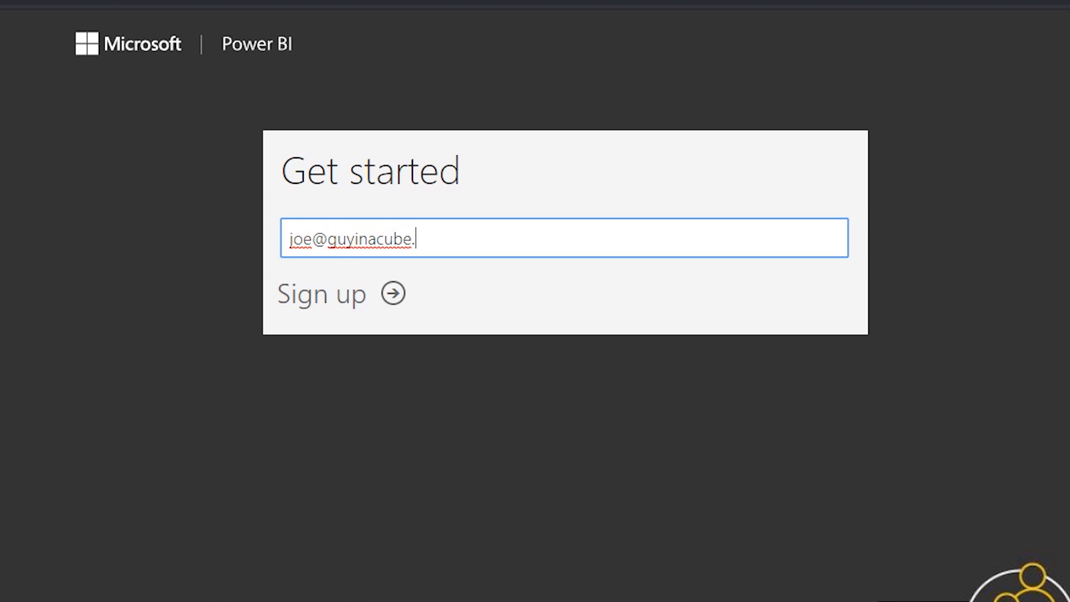
click(321, 294)
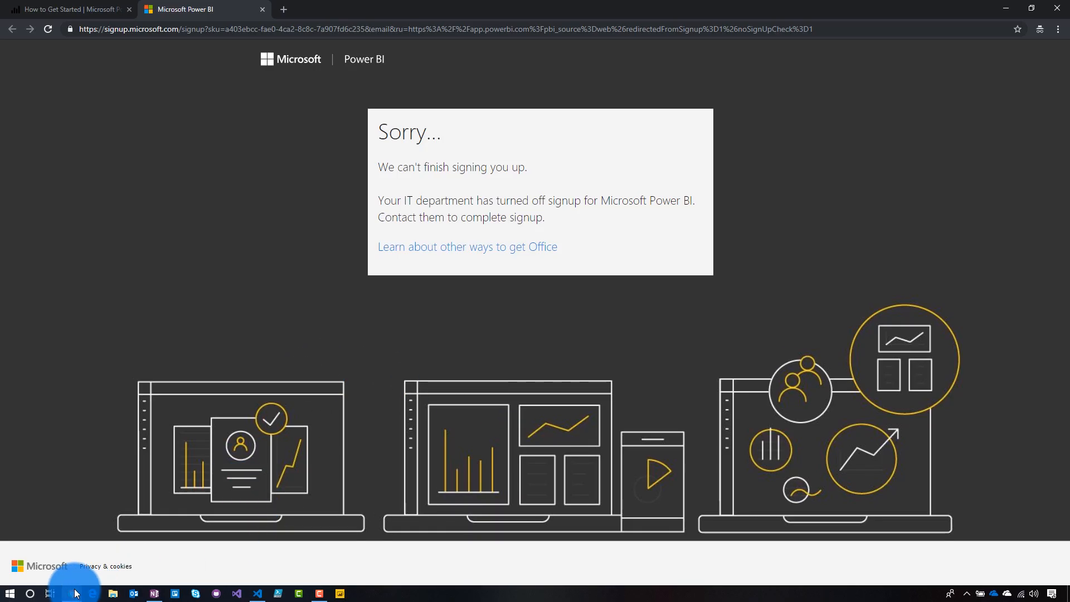
mouse_move(71, 593)
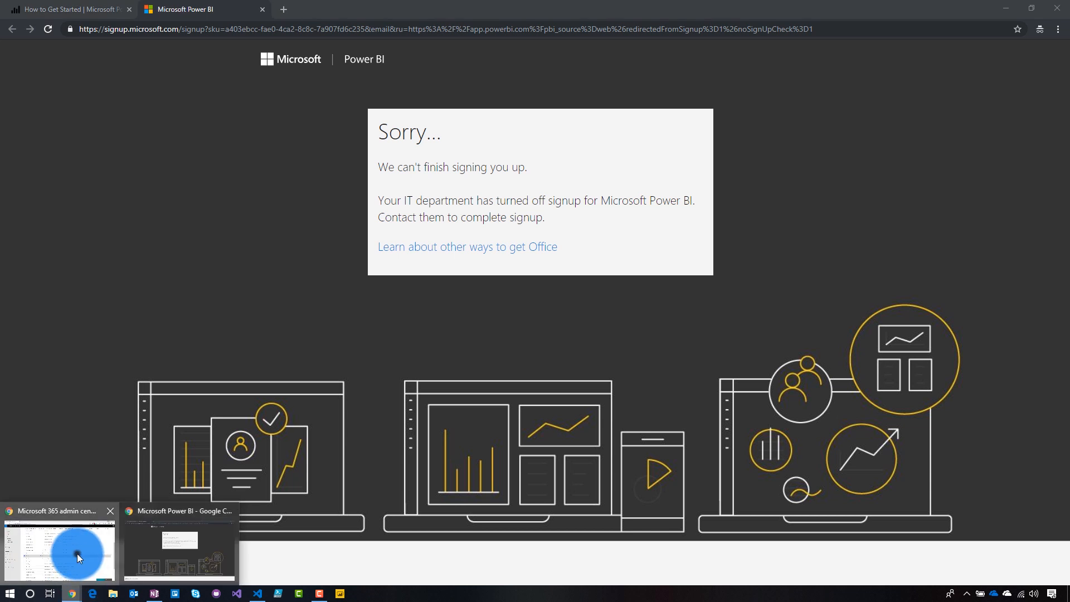
Show the tenant's Licenses page under Billing with valid and assigned counts per product
click(59, 552)
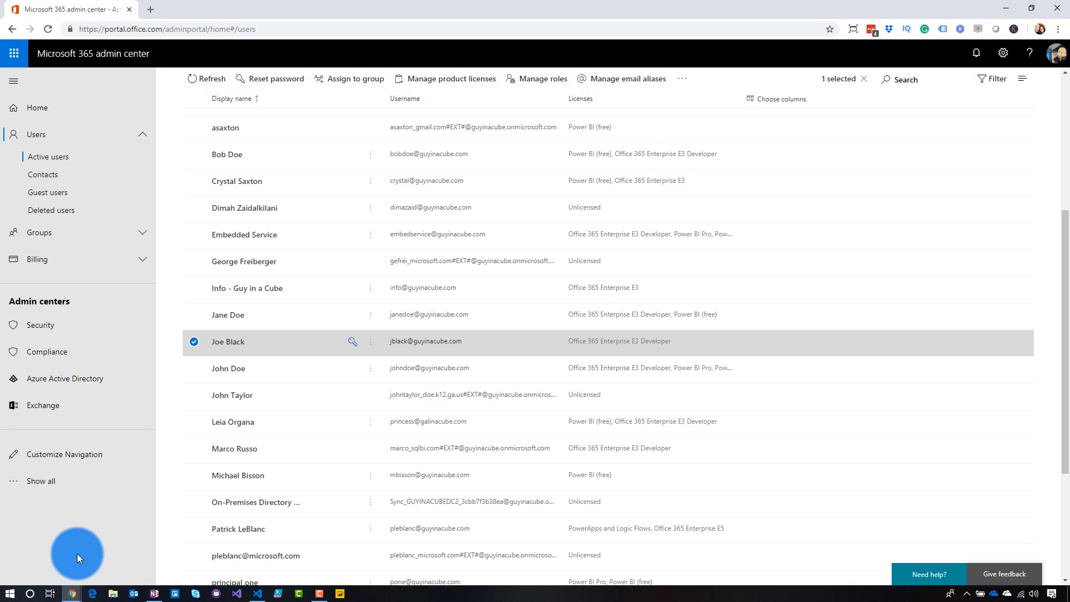
click(37, 259)
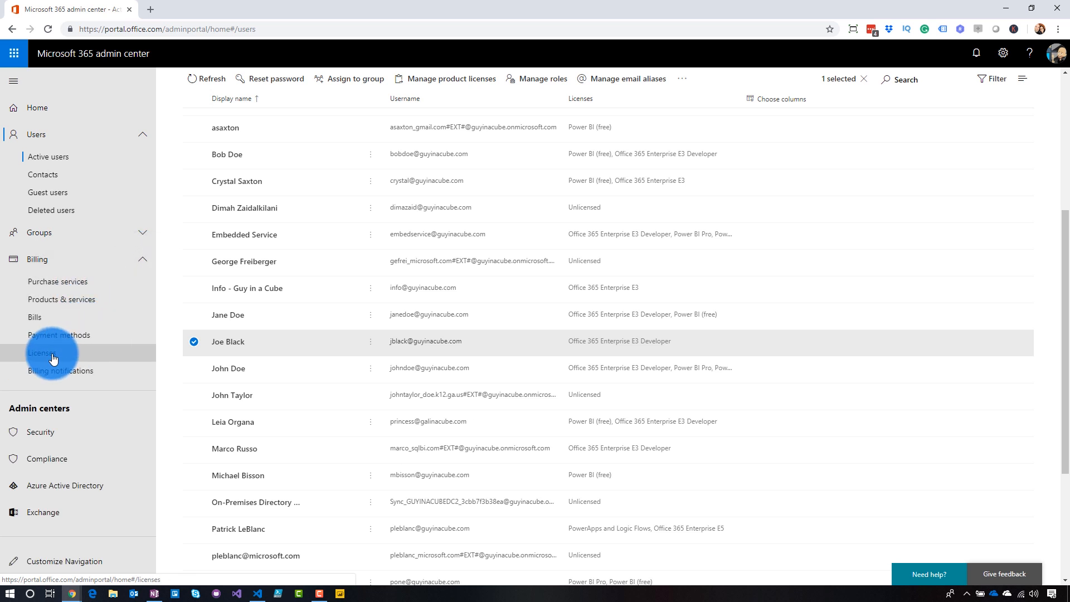
click(43, 354)
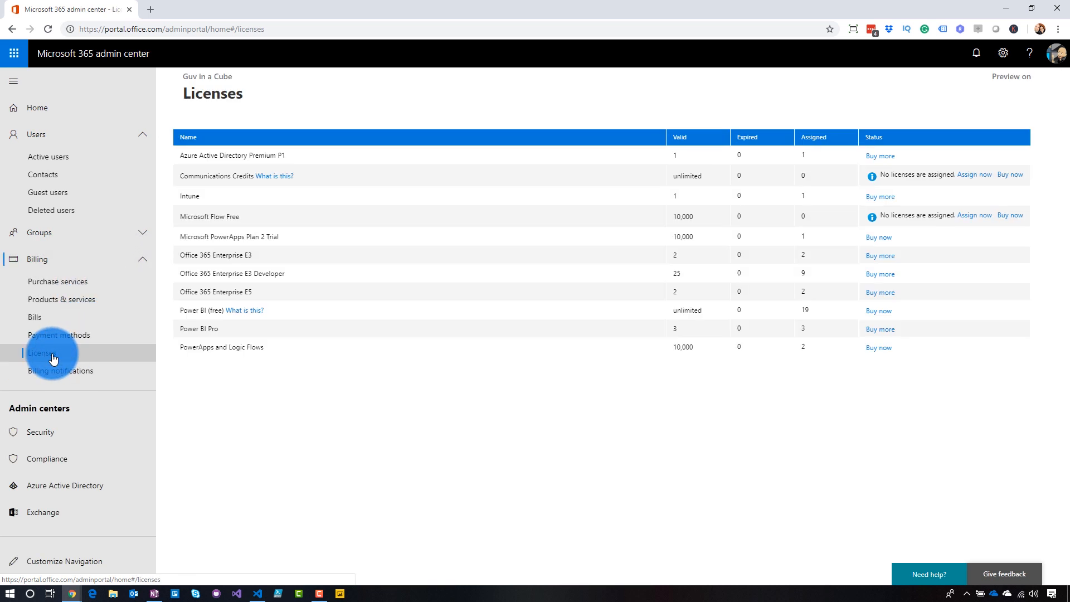
mouse_move(1003, 3)
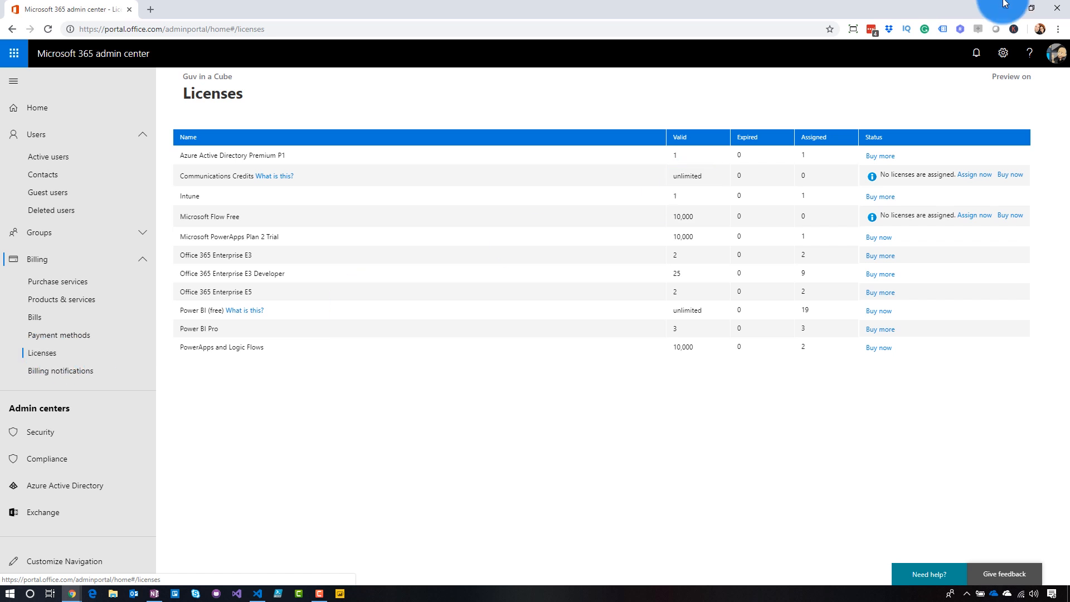